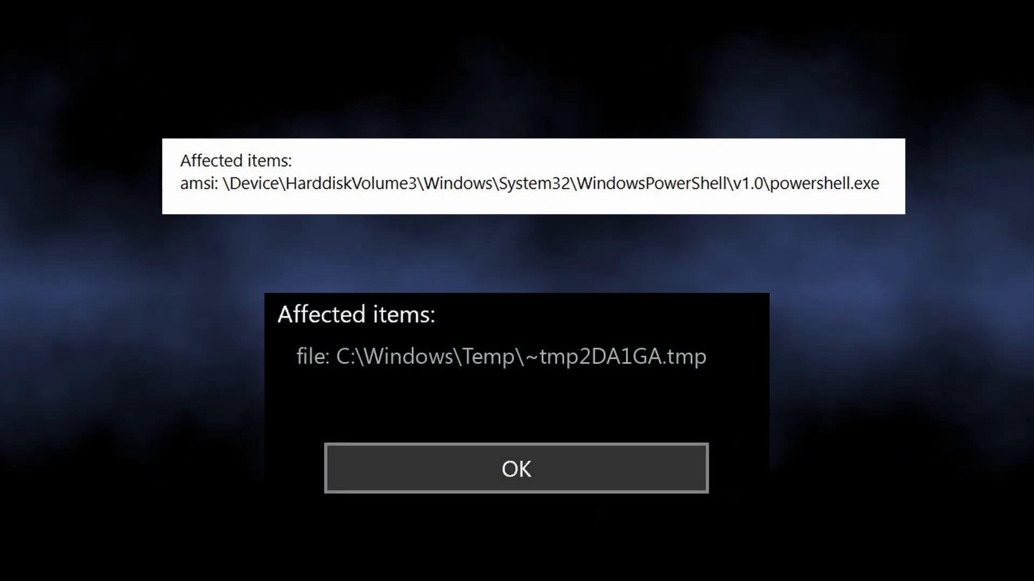
- Dismiss the affected-items alert with OK to reach the desktop slide
click(516, 468)
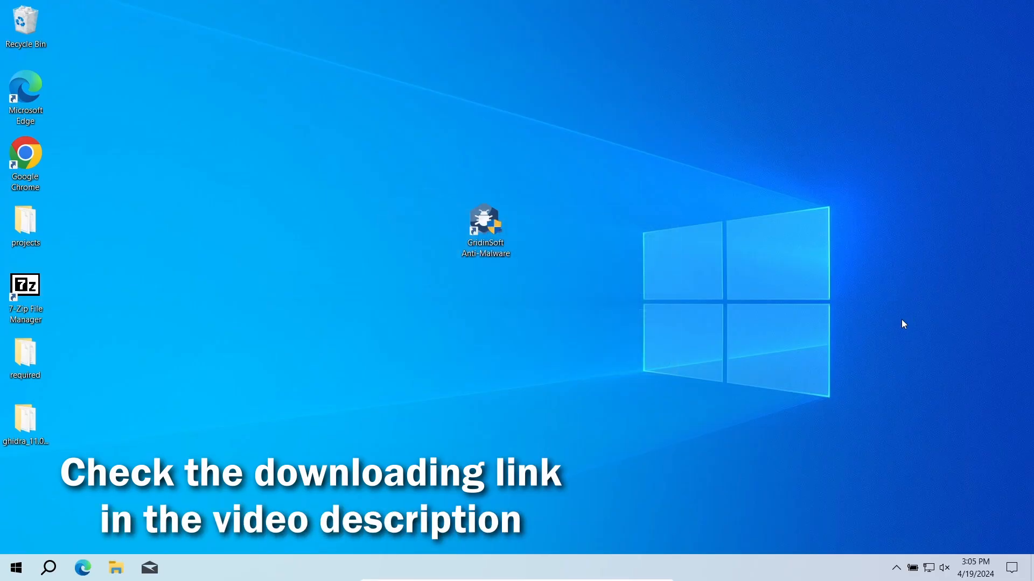
- Launch GridinSoft Anti-Malware from its desktop shortcut to view the 4-threat scan results
double_click(484, 224)
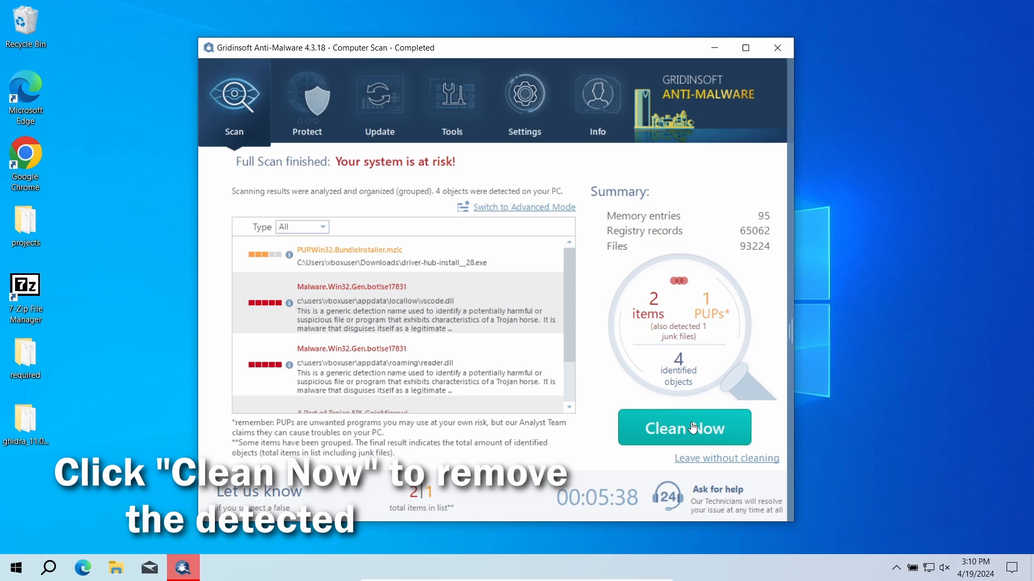
- Clean all 4 detected objects, then close the removal summary
click(683, 427)
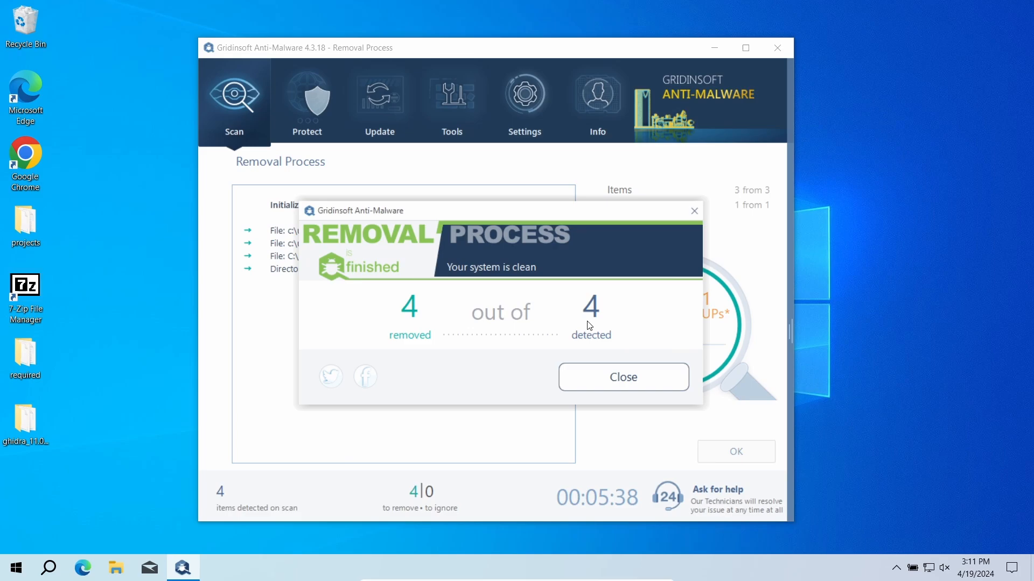
mouse_move(694, 273)
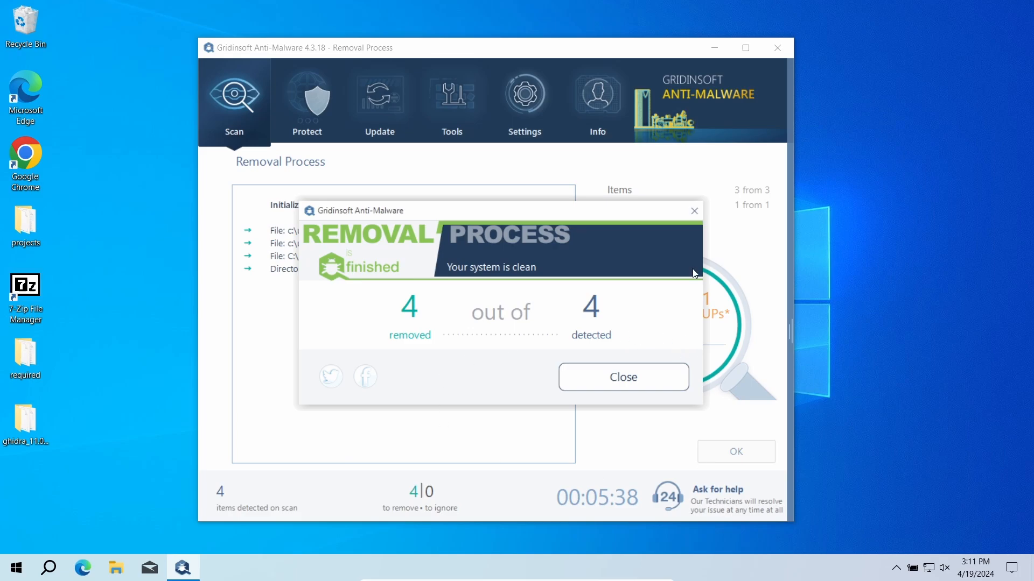
click(621, 376)
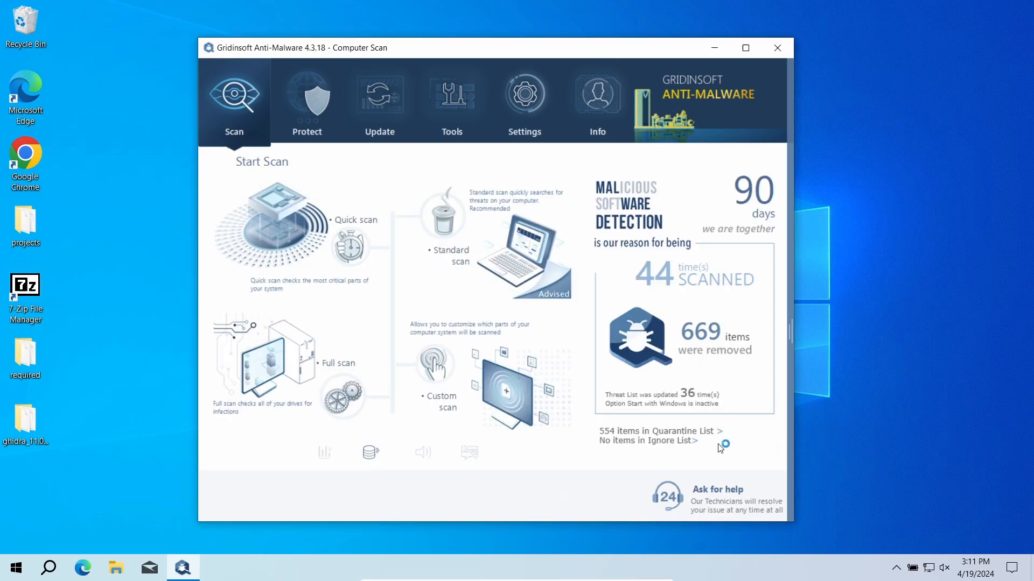